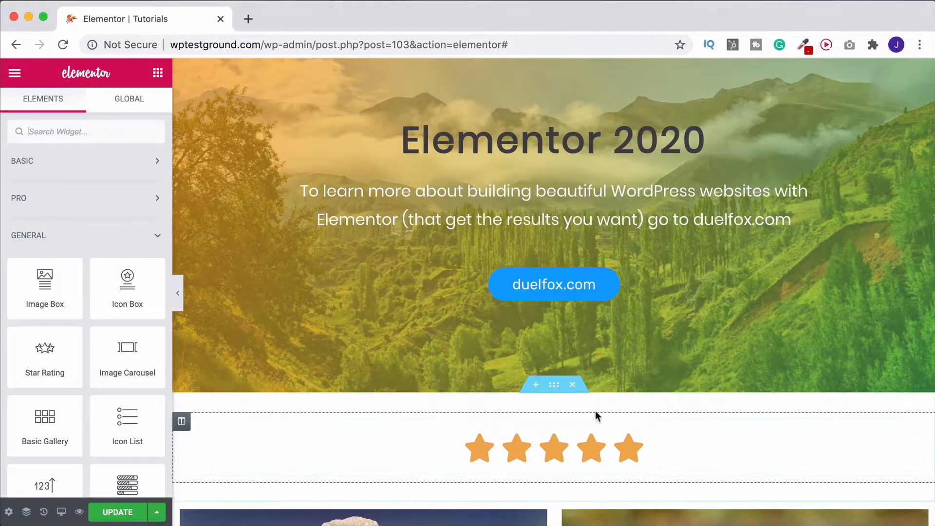
mouse_move(553, 384)
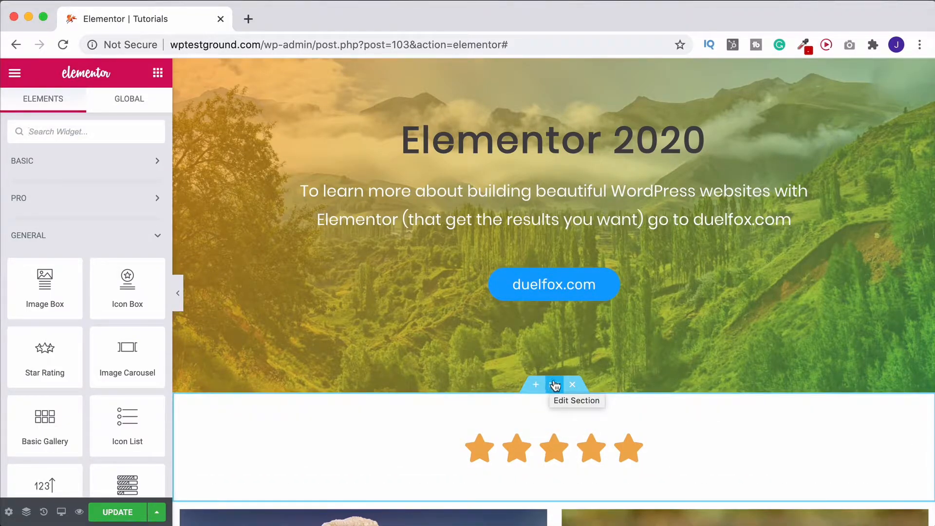
Step: Delete the five-star Star Rating widget from the section below the hero banner
click(554, 385)
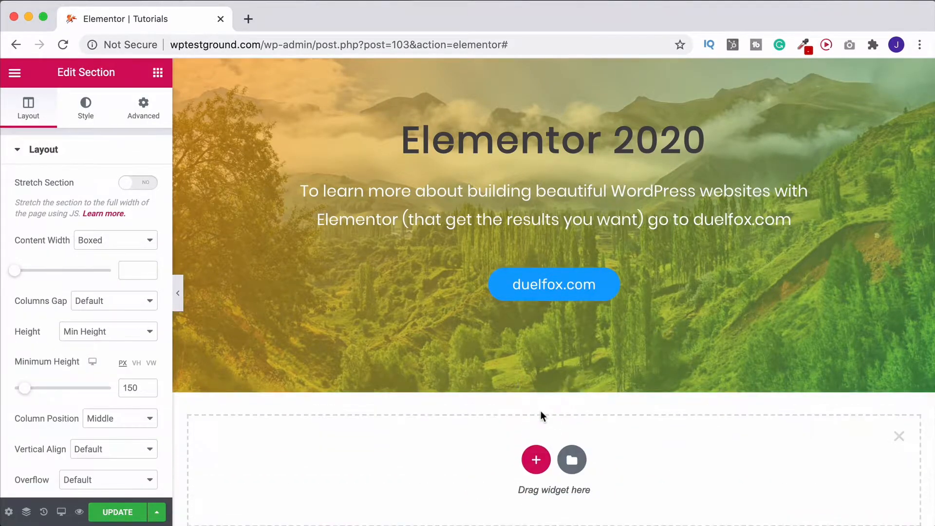
click(534, 460)
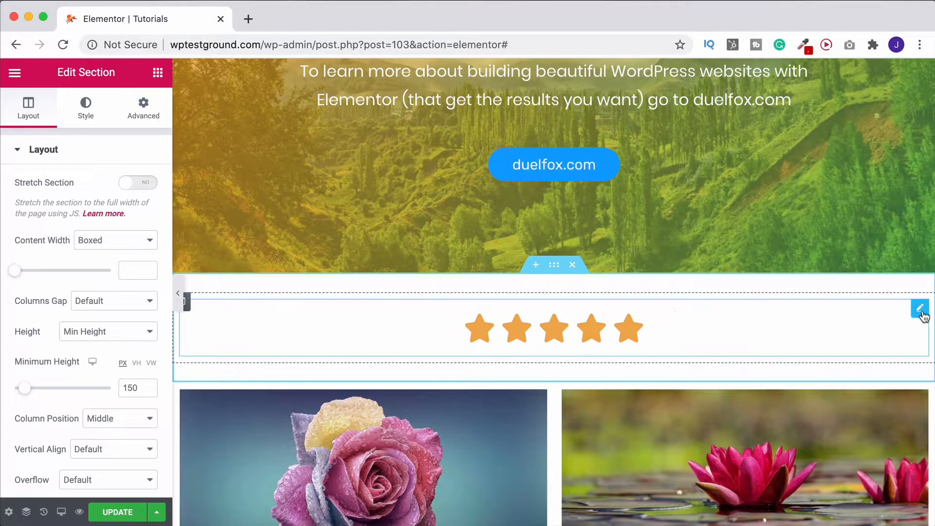
click(920, 309)
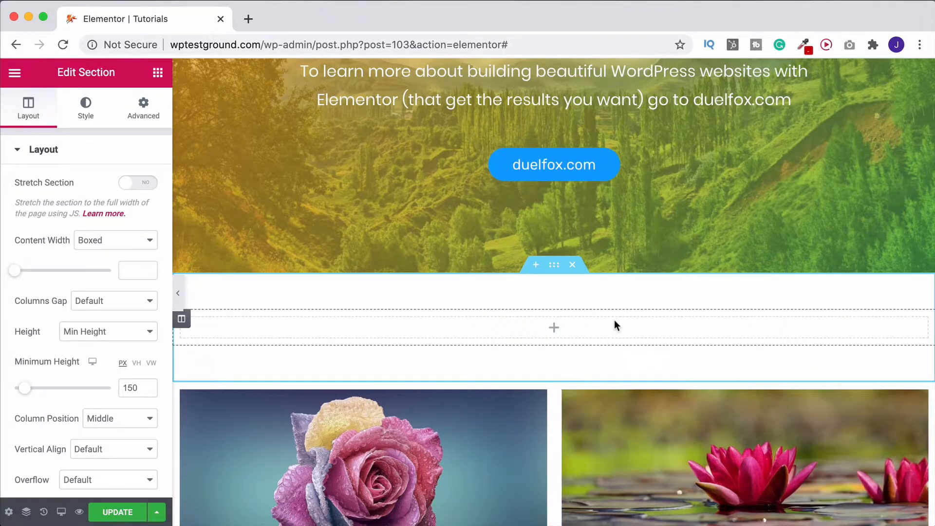
Step: Return to the widget library listing Star Rating among the General widgets
click(157, 72)
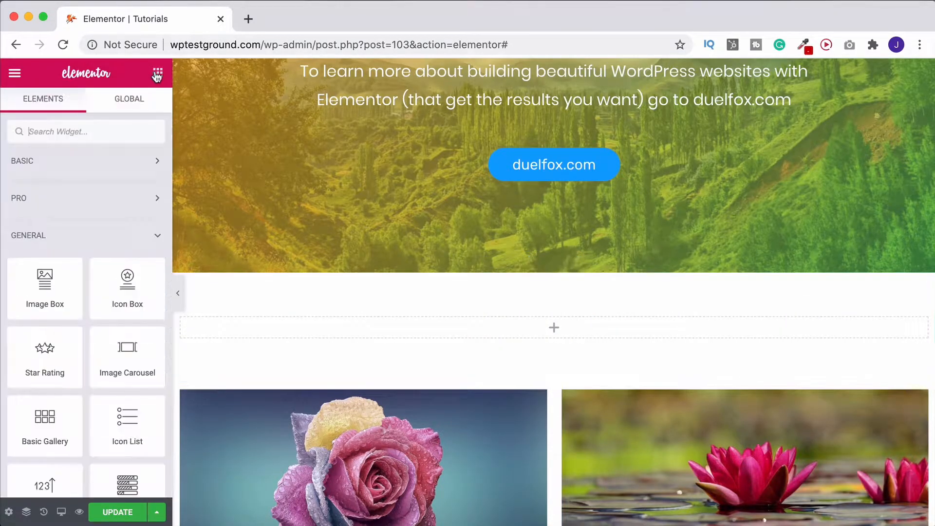
mouse_move(37, 236)
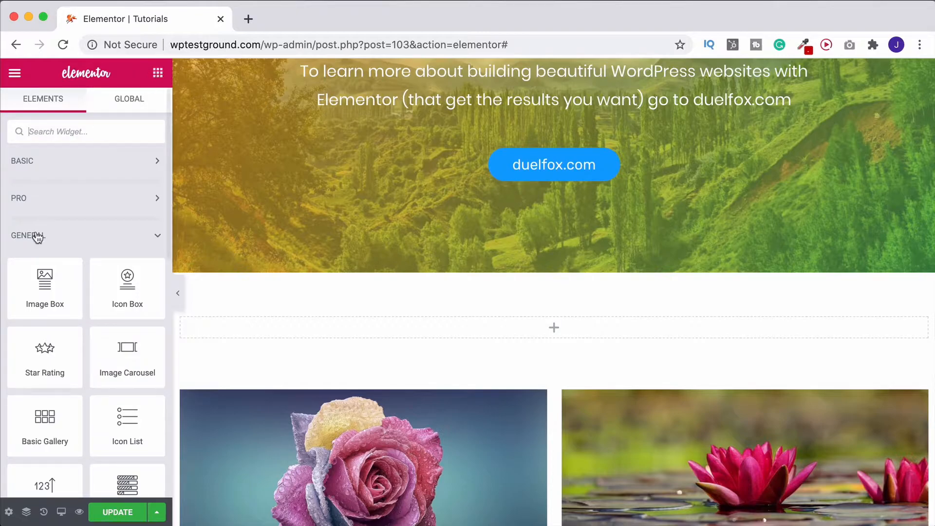
mouse_move(44, 355)
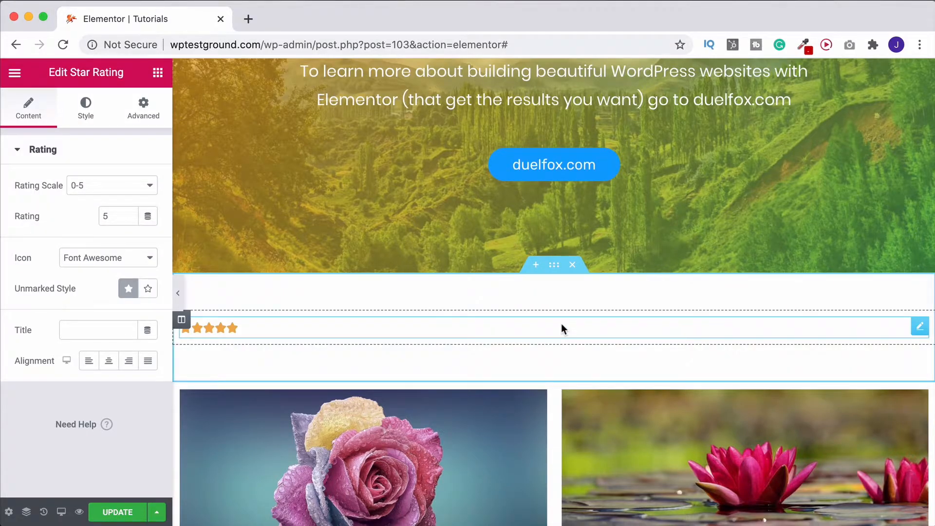
mouse_move(240, 337)
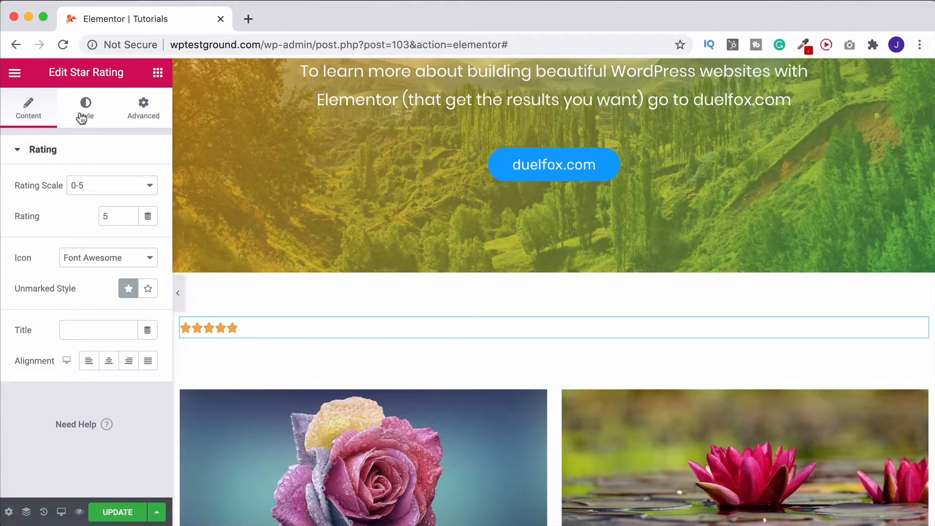
Step: Enlarge the stars to size 35 with spacing of 5 in the Style settings
click(85, 107)
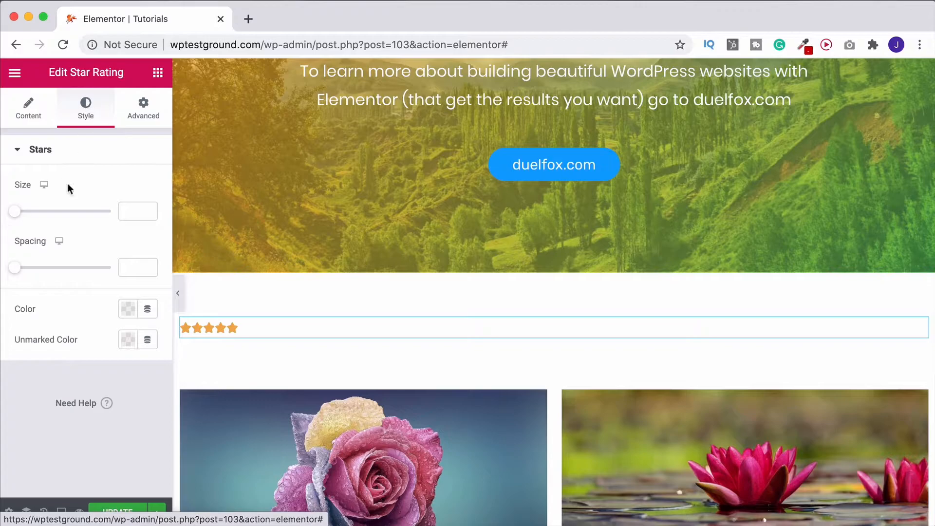
drag(14, 211, 39, 211)
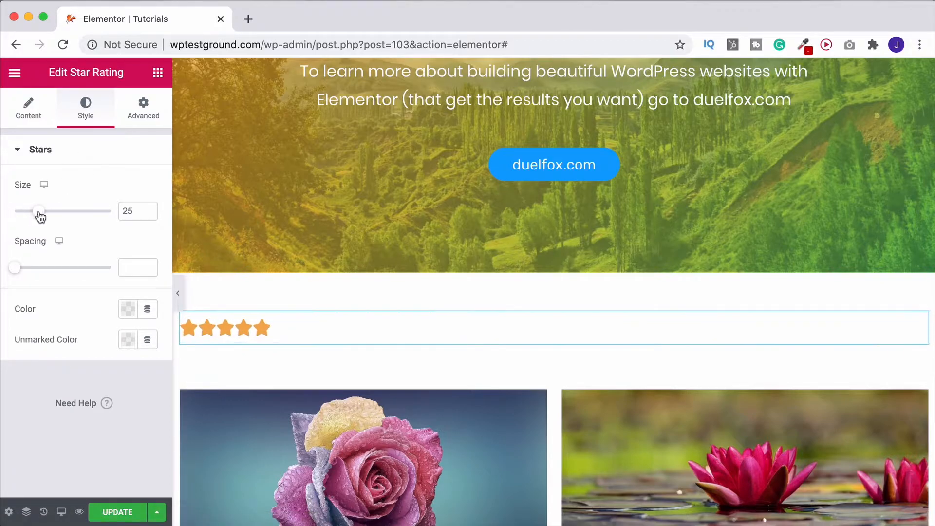
drag(39, 211, 49, 211)
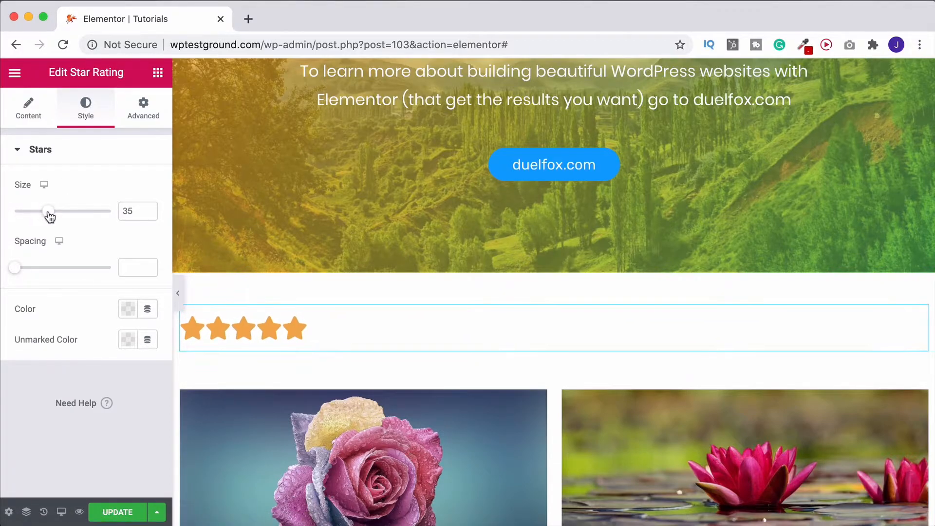
mouse_move(18, 267)
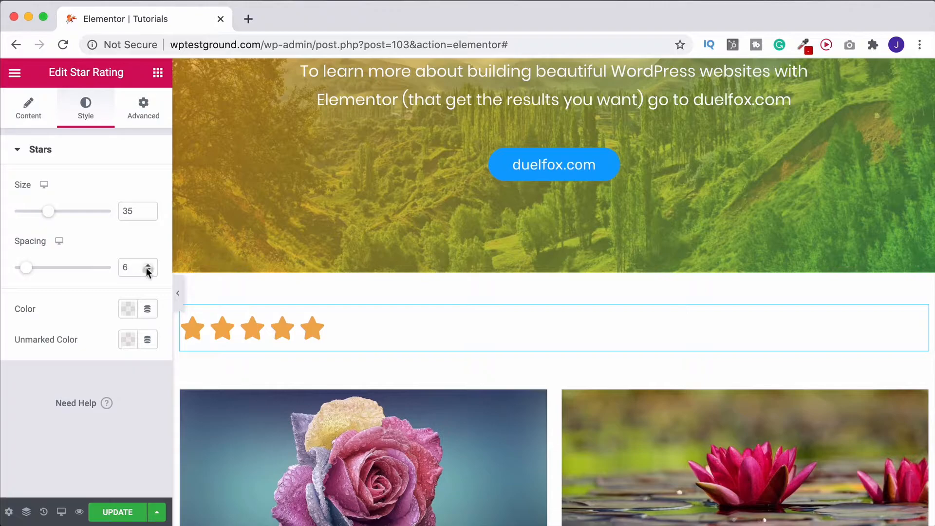
click(150, 271)
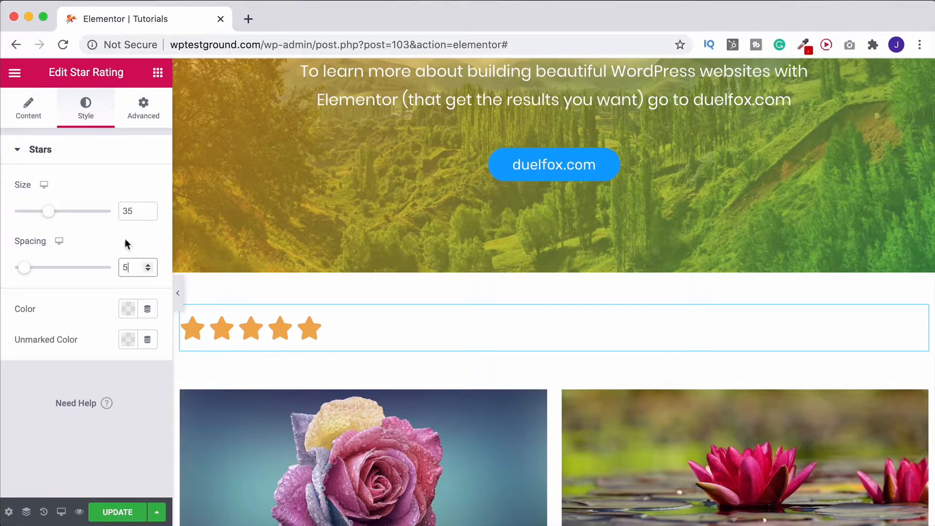
Step: Set the star rating's Alignment to center in the Content settings
click(28, 109)
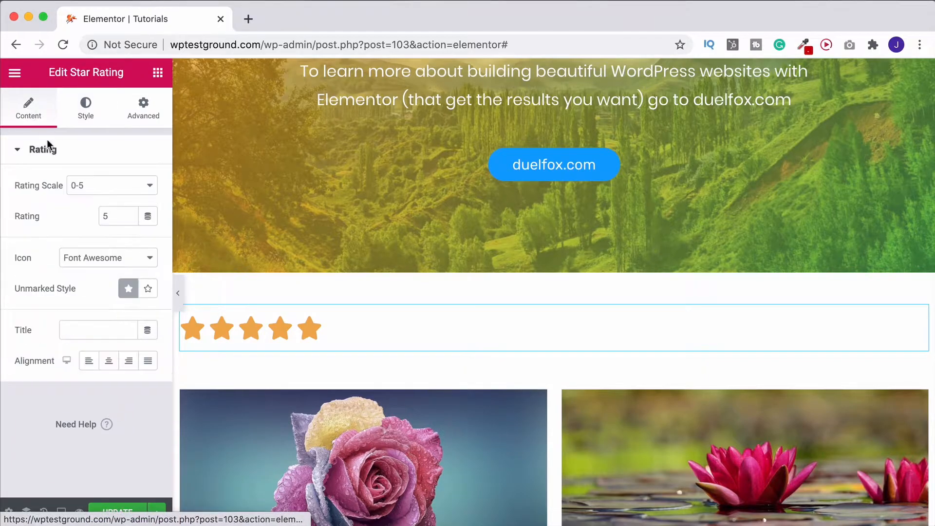
mouse_move(88, 360)
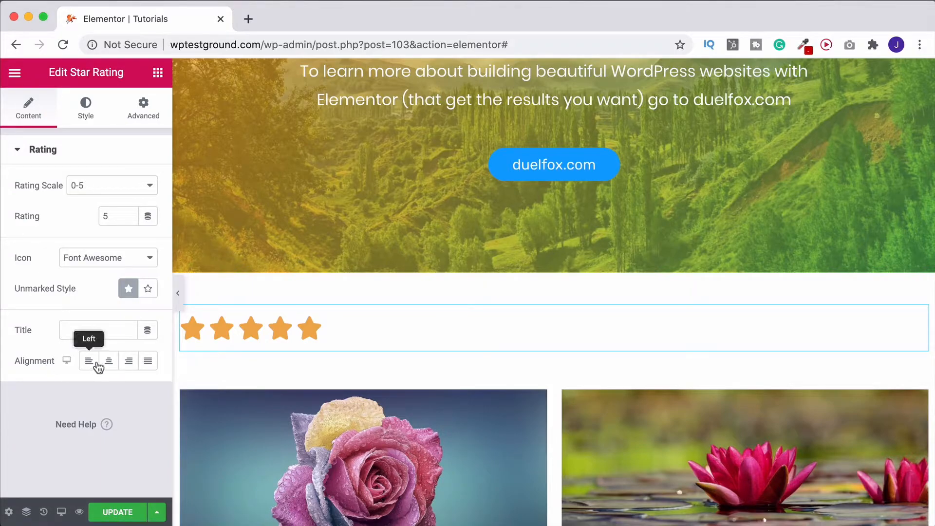
click(108, 360)
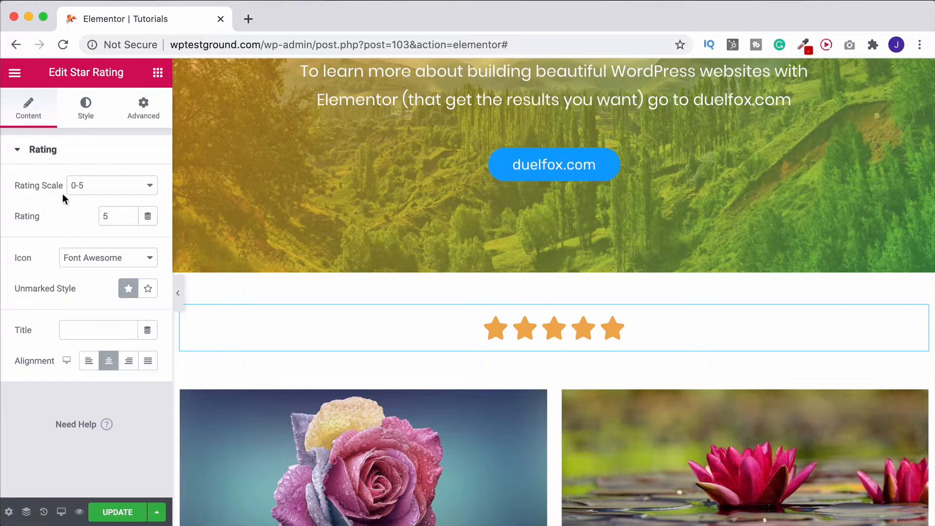
click(110, 185)
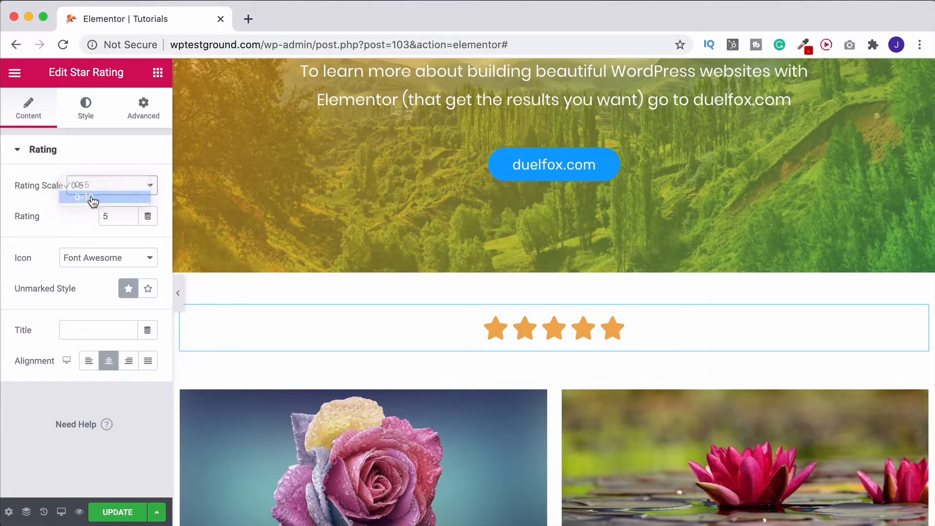
click(77, 185)
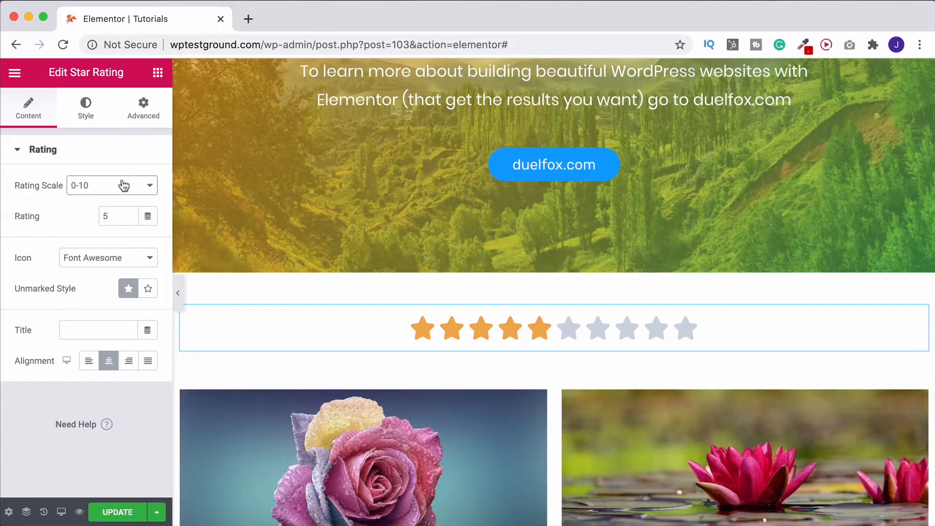
click(112, 185)
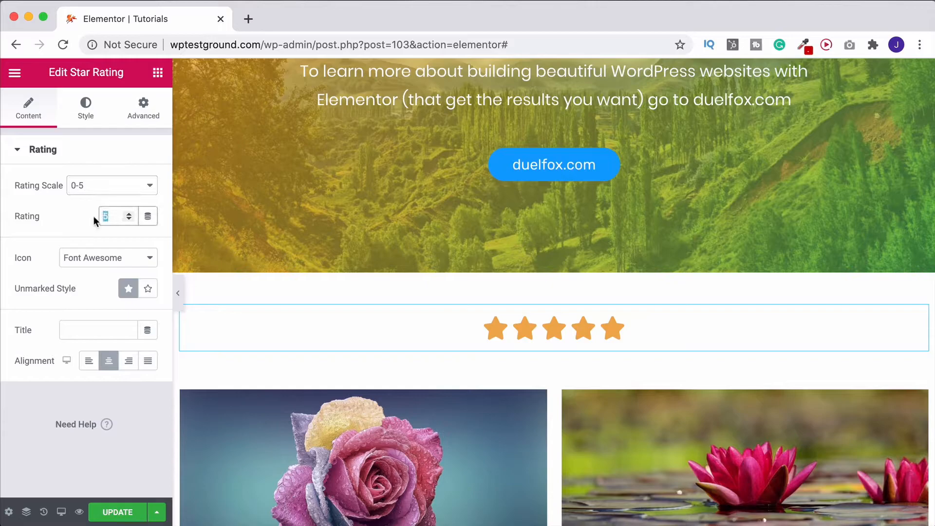
Step: Set the Rating to 4.5 and try the Unicode icon set for the stars
text(3)
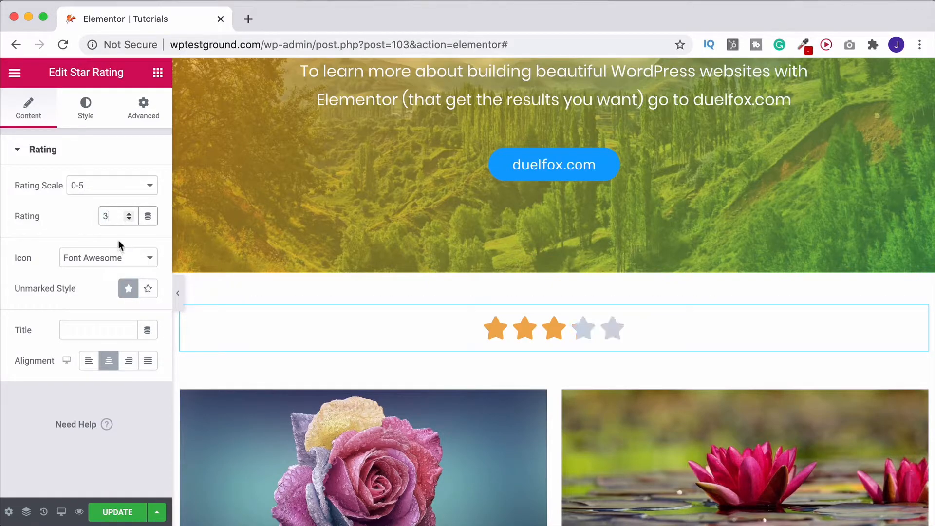
click(136, 212)
text(4.6)
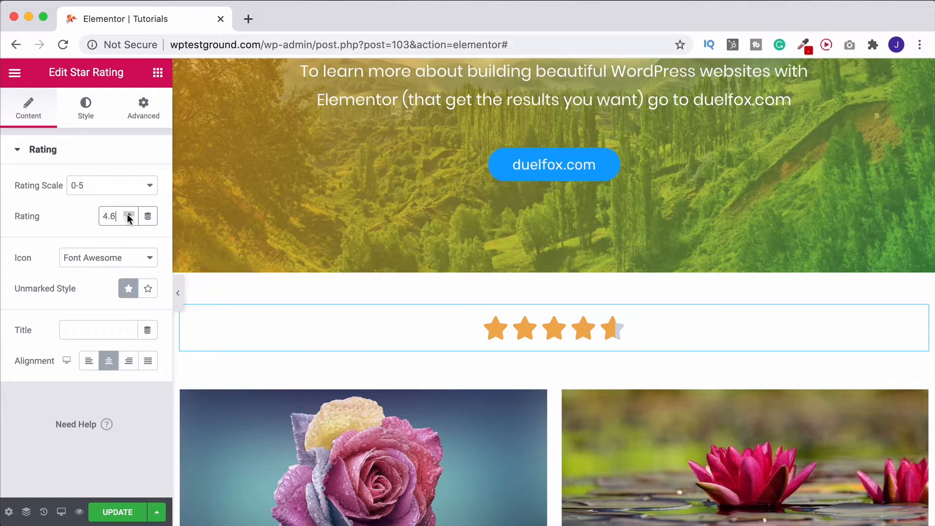
click(128, 213)
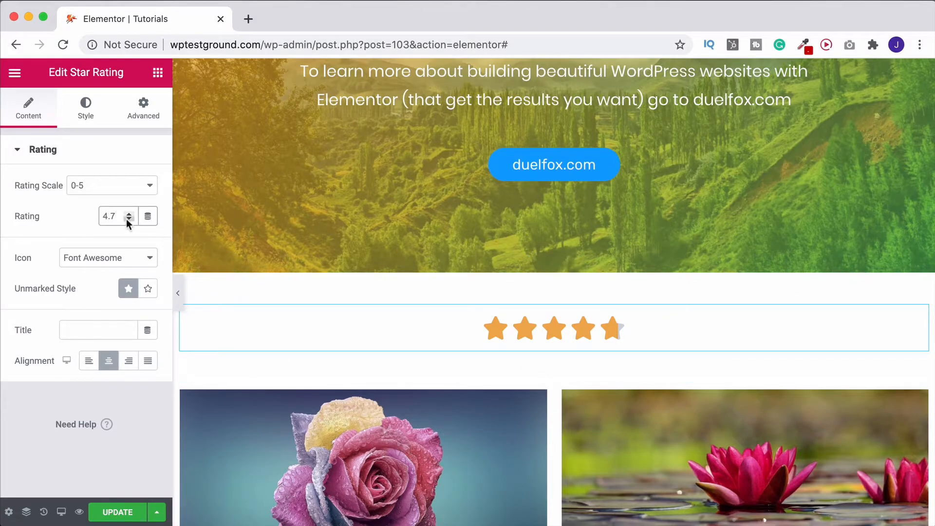
click(128, 220)
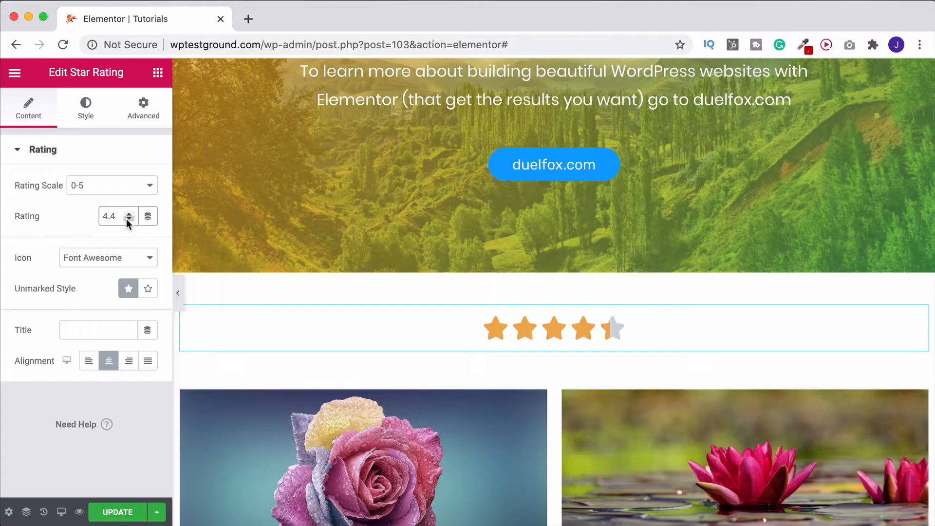
click(128, 212)
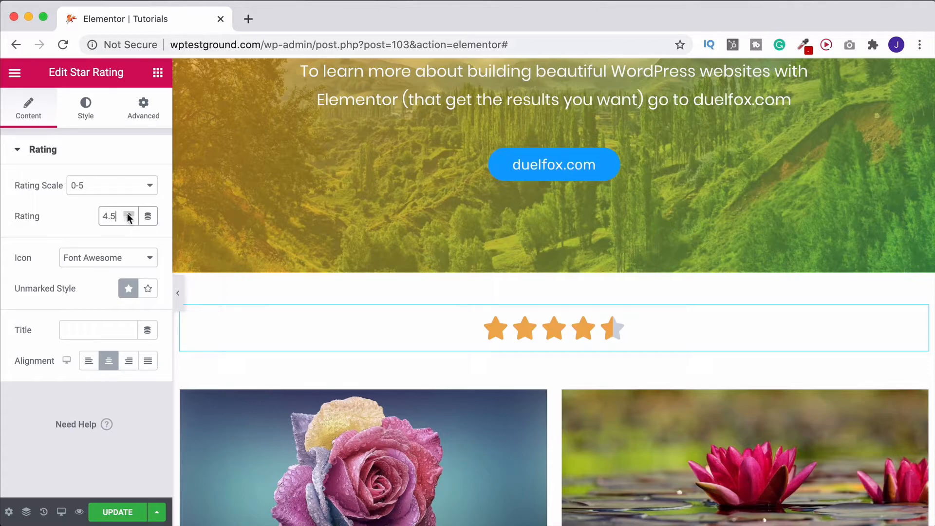
mouse_move(99, 267)
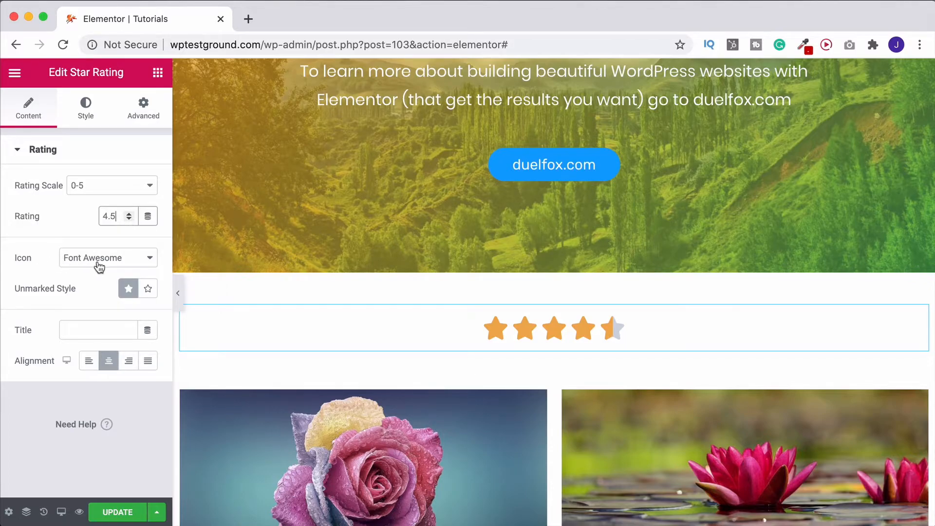
click(107, 257)
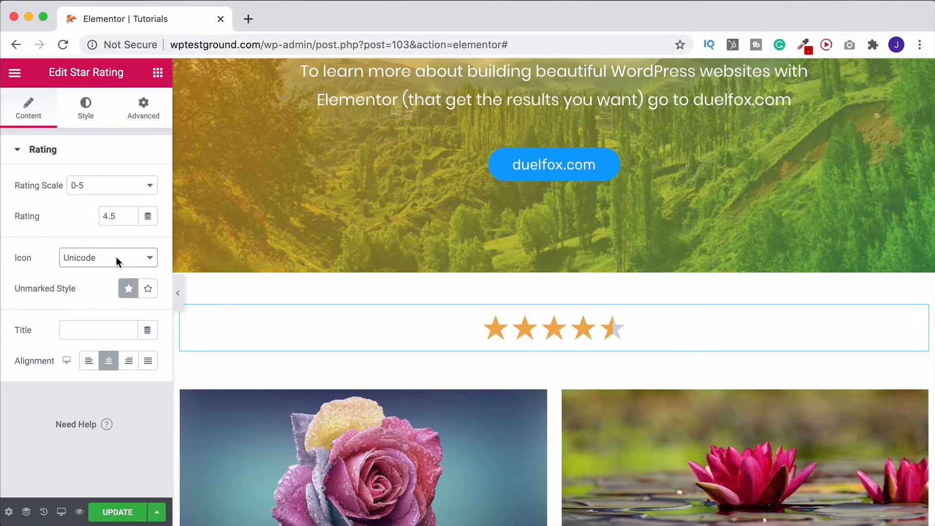
click(107, 258)
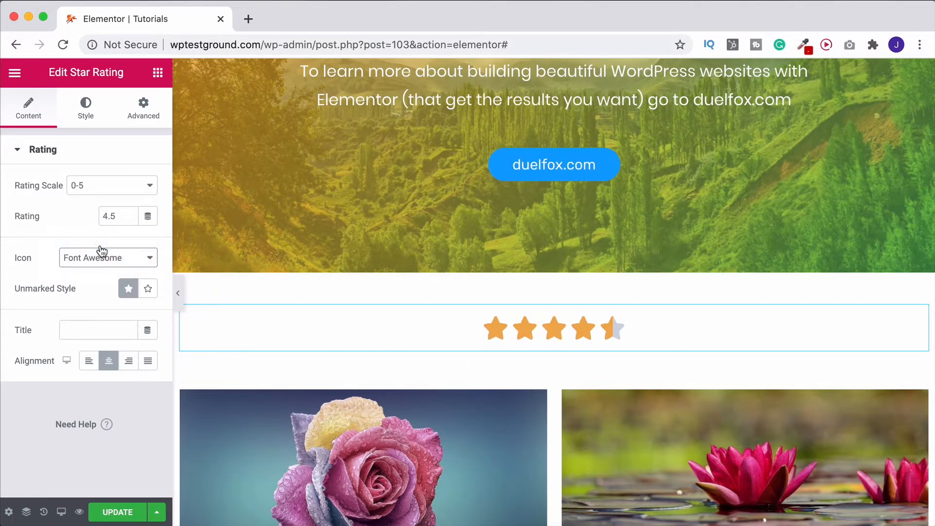
mouse_move(90, 298)
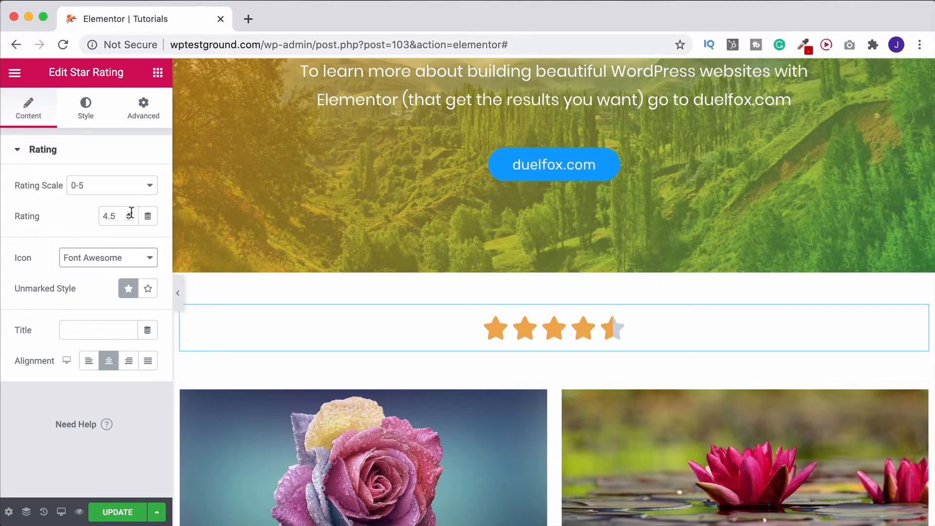
Step: Change the rating to 3.5 with Unmarked Style set to Solid
click(136, 212)
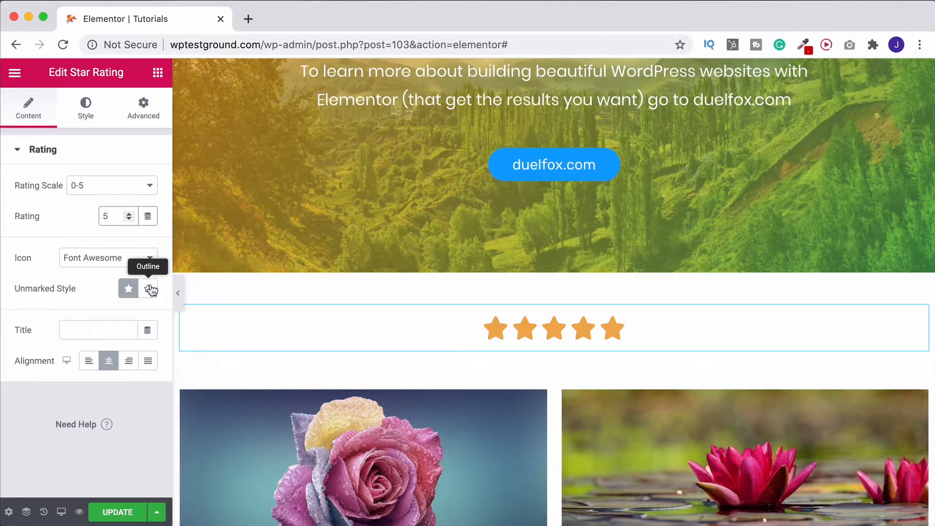
mouse_move(147, 216)
text(4.2)
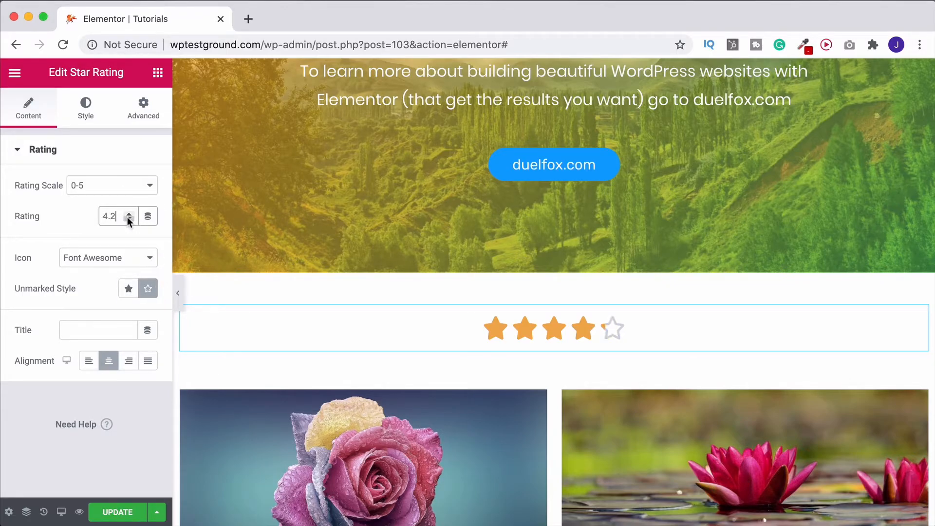
click(128, 219)
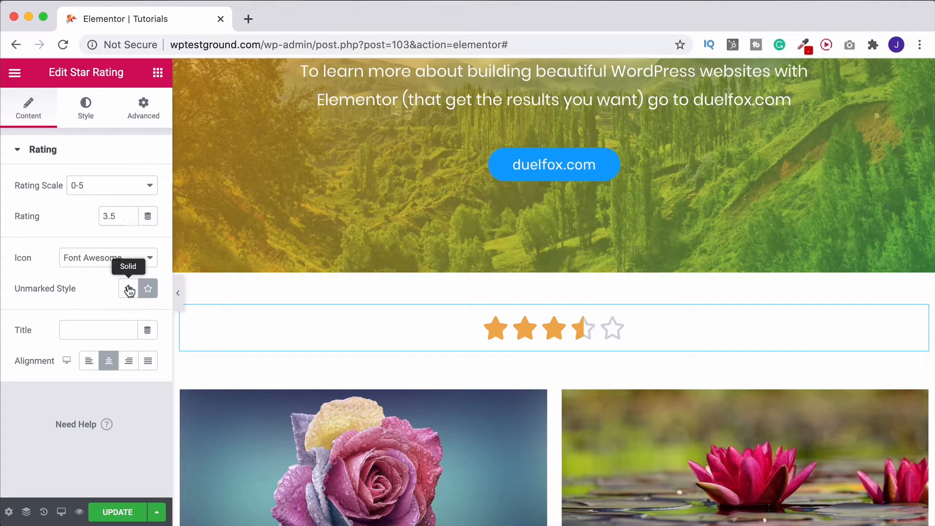
click(127, 288)
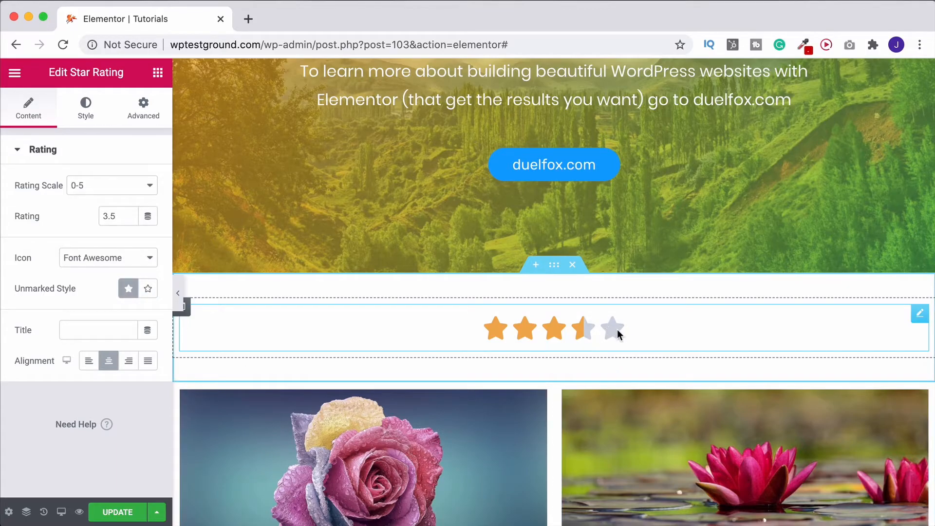
click(98, 329)
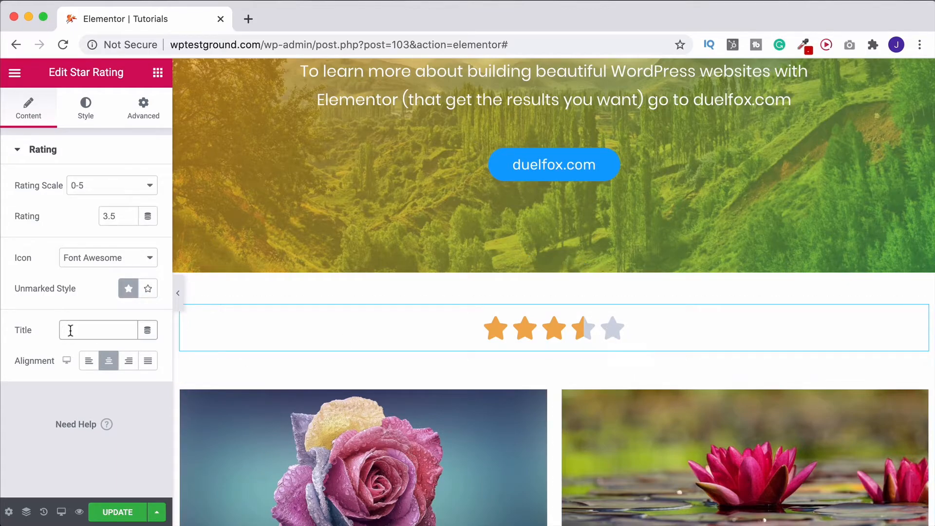
text(title)
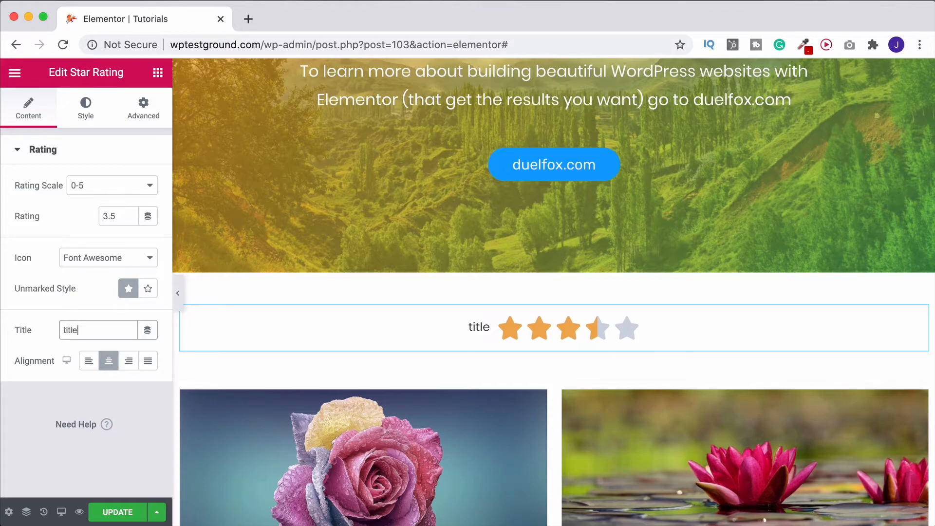
click(510, 328)
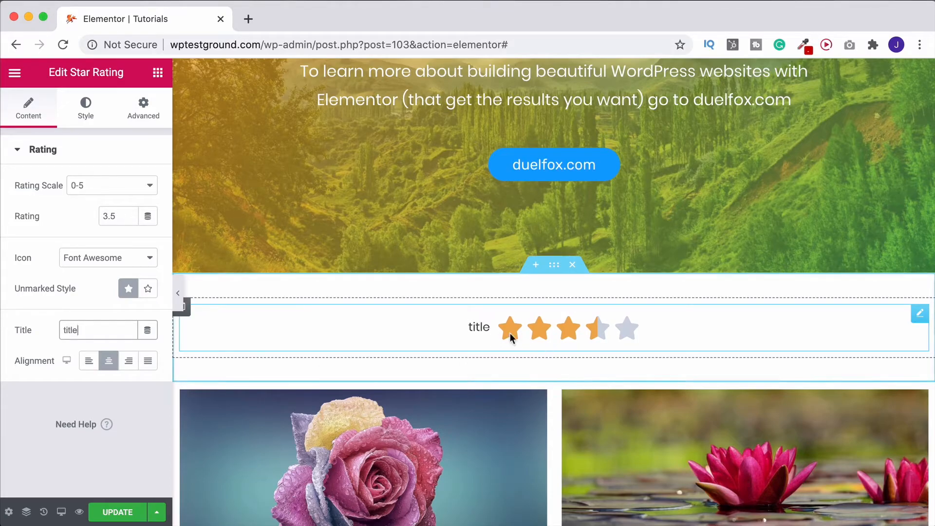
triple_click(98, 329)
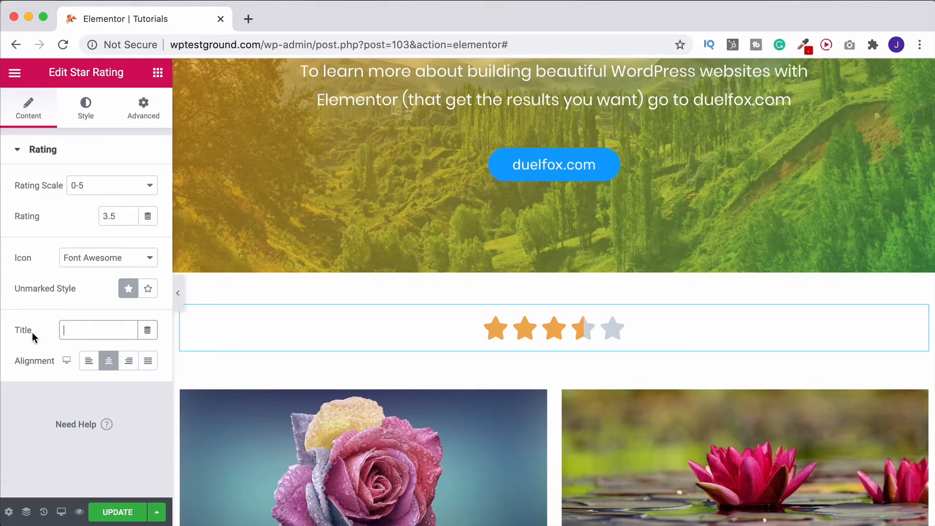
click(85, 108)
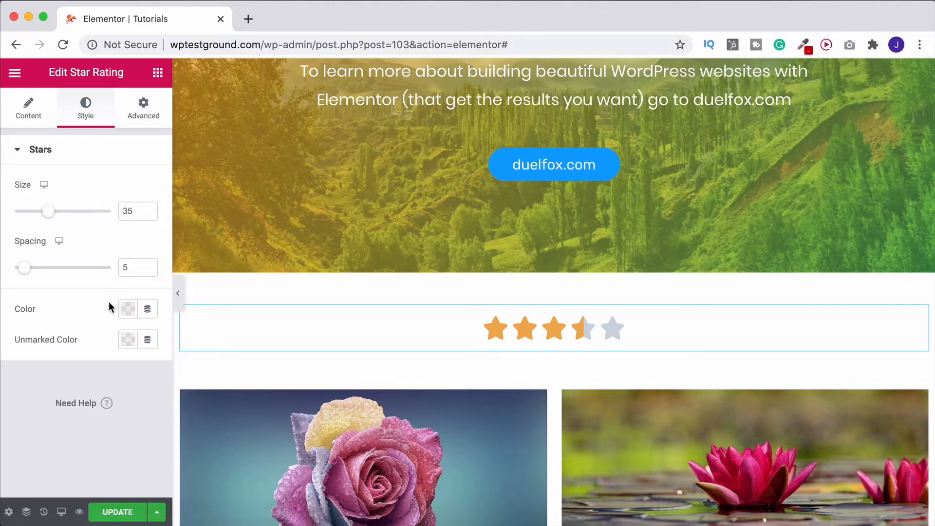
mouse_move(128, 322)
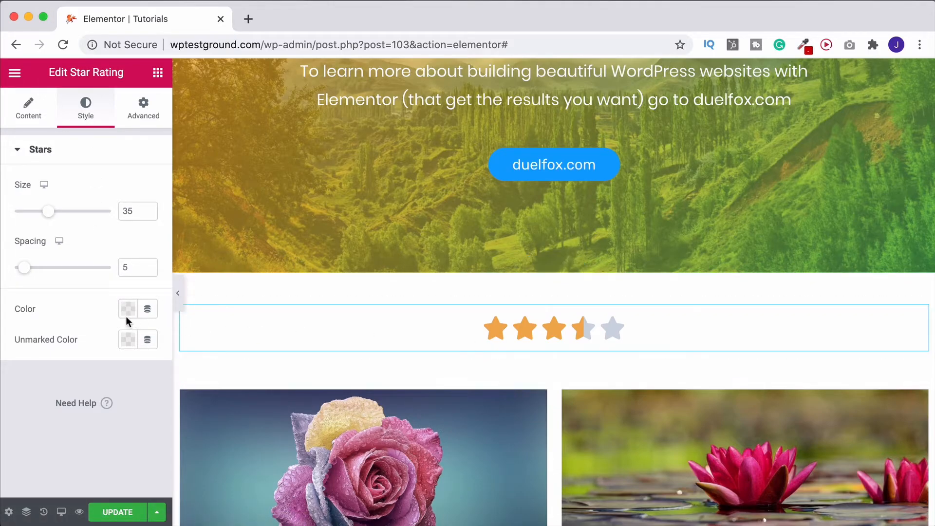
click(128, 309)
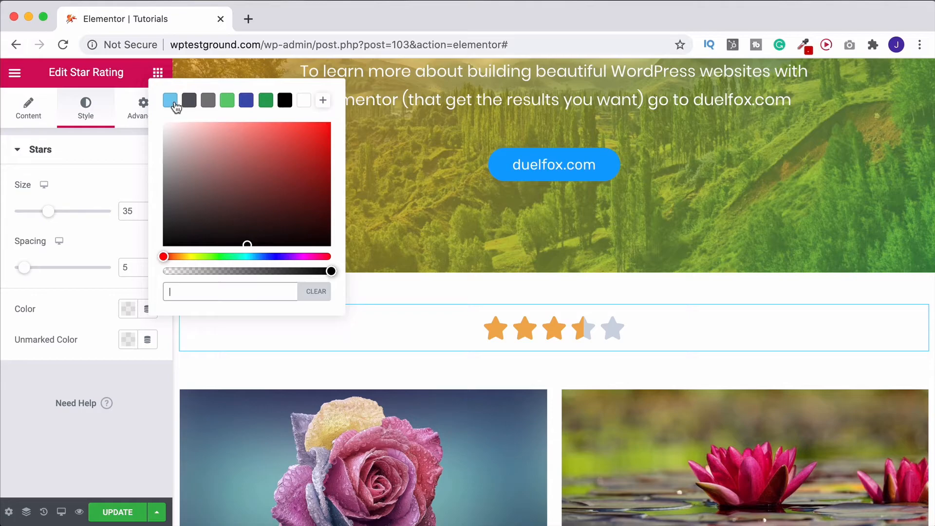
click(170, 100)
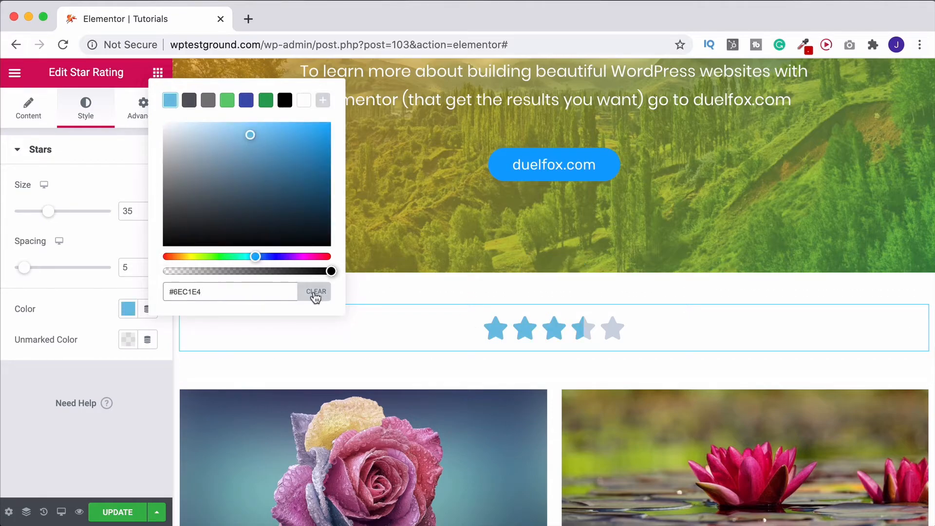
click(315, 291)
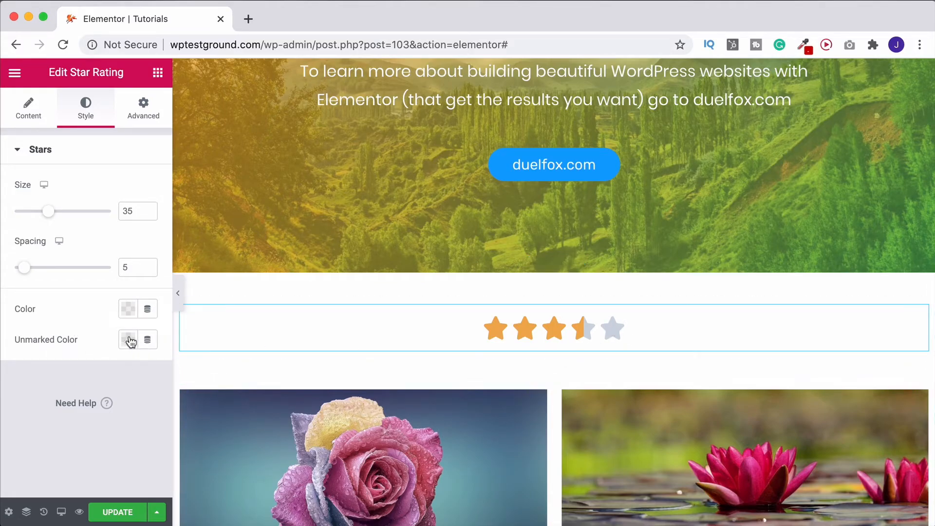
click(127, 340)
text(#D61414)
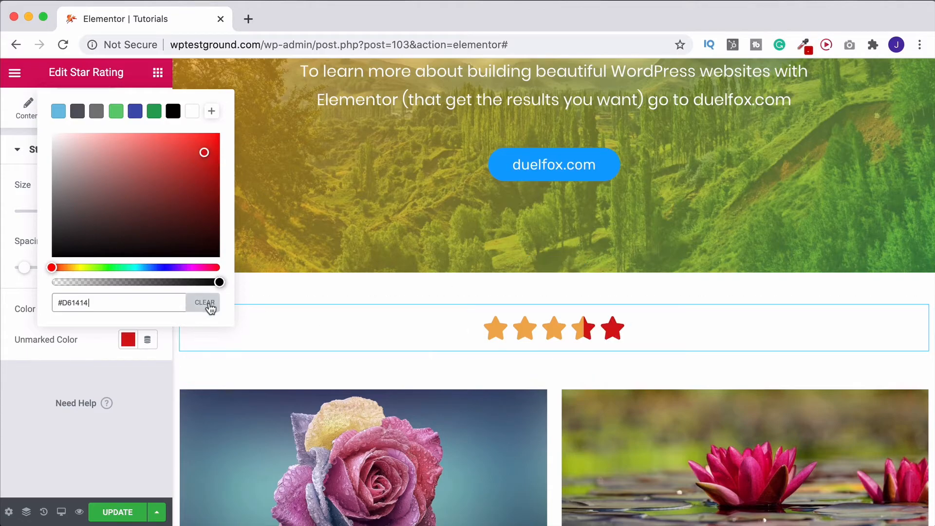
click(204, 302)
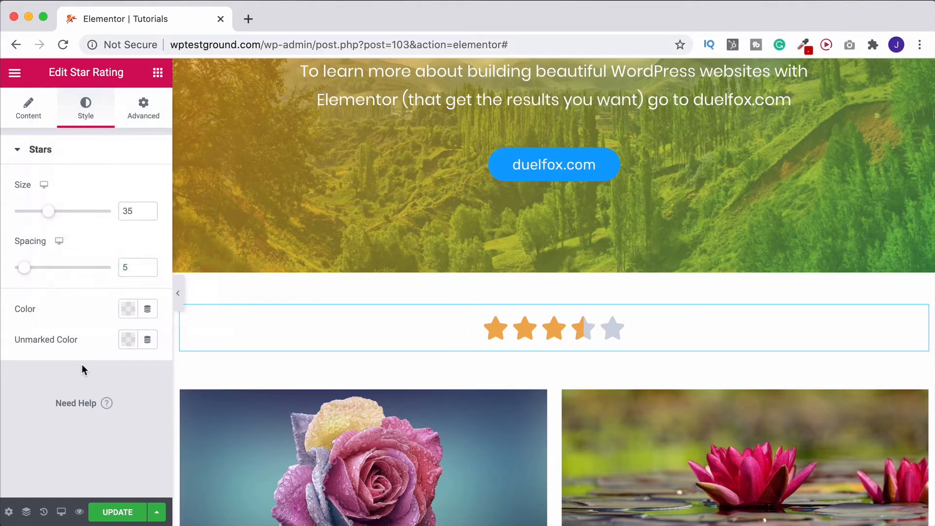
click(29, 108)
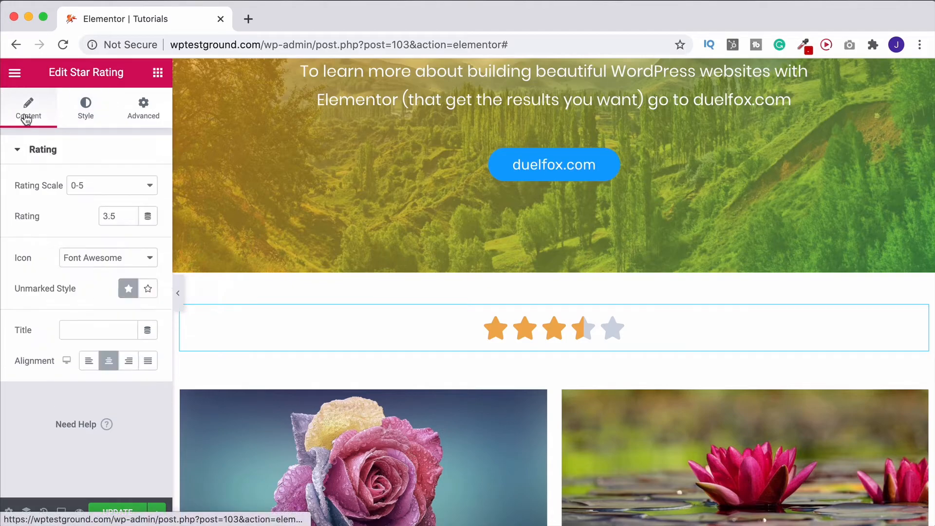
mouse_move(100, 186)
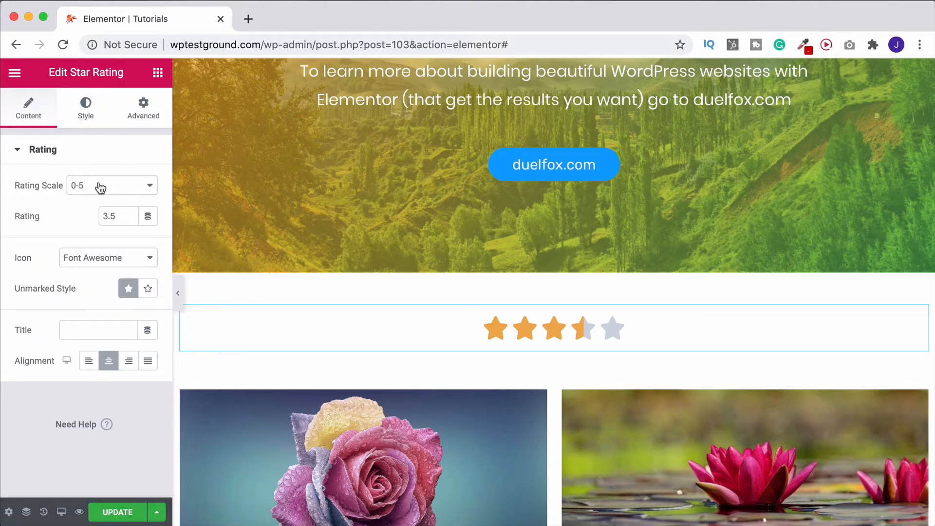
mouse_move(265, 276)
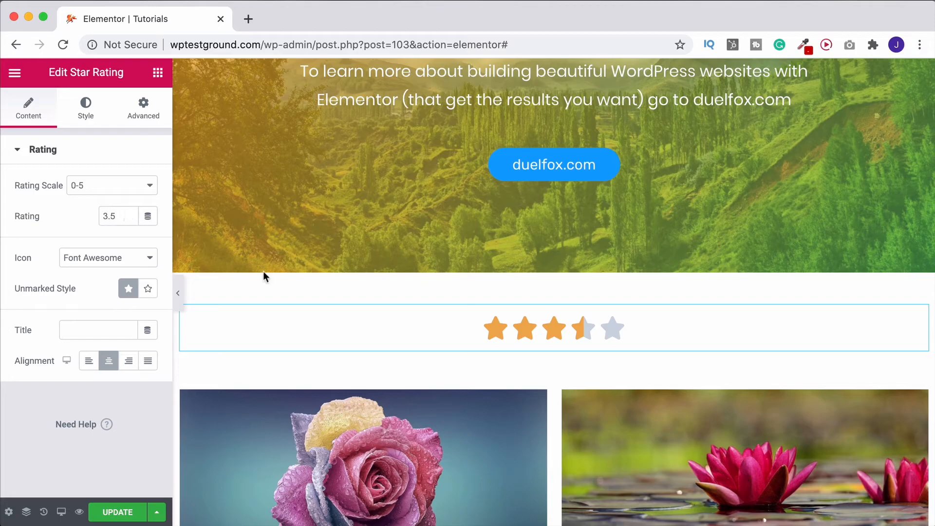
Step: Keep Font Awesome icons, set Rating Scale to 0-10 and Rating to 10
click(107, 258)
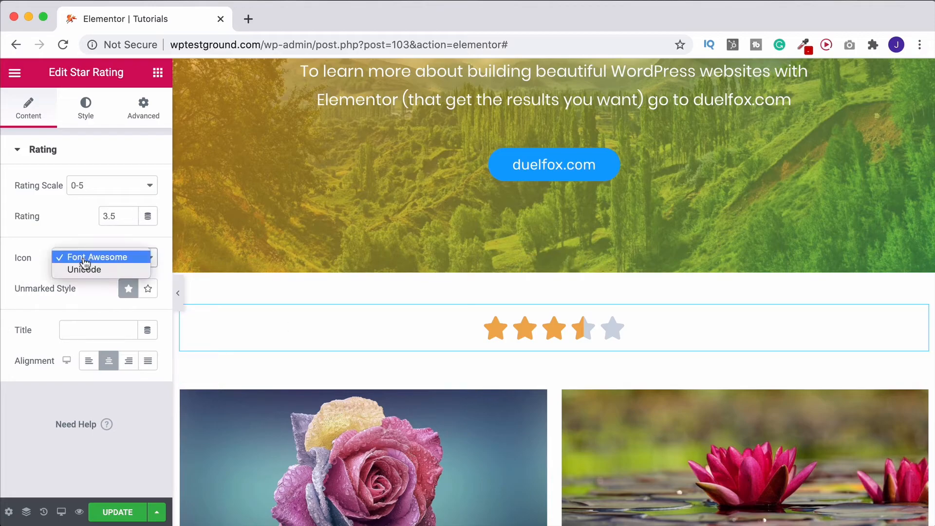
click(96, 257)
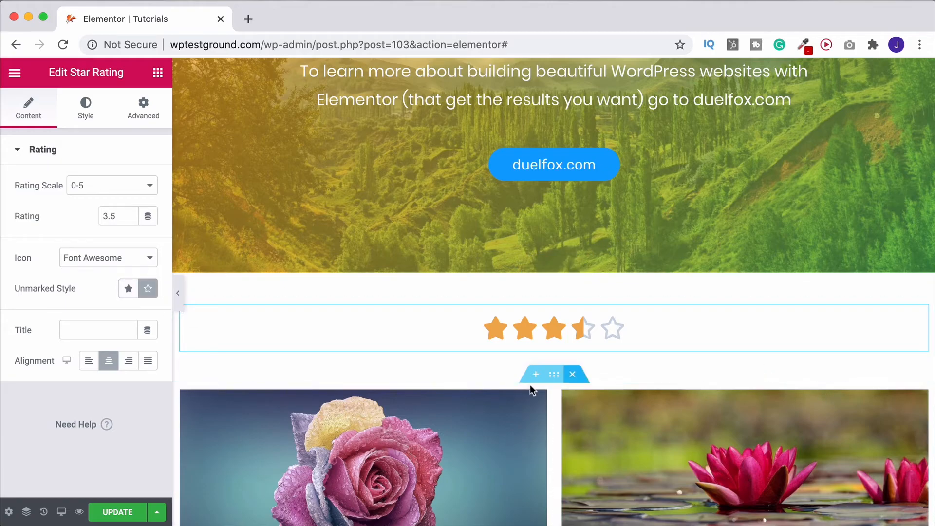
scroll(up, 3)
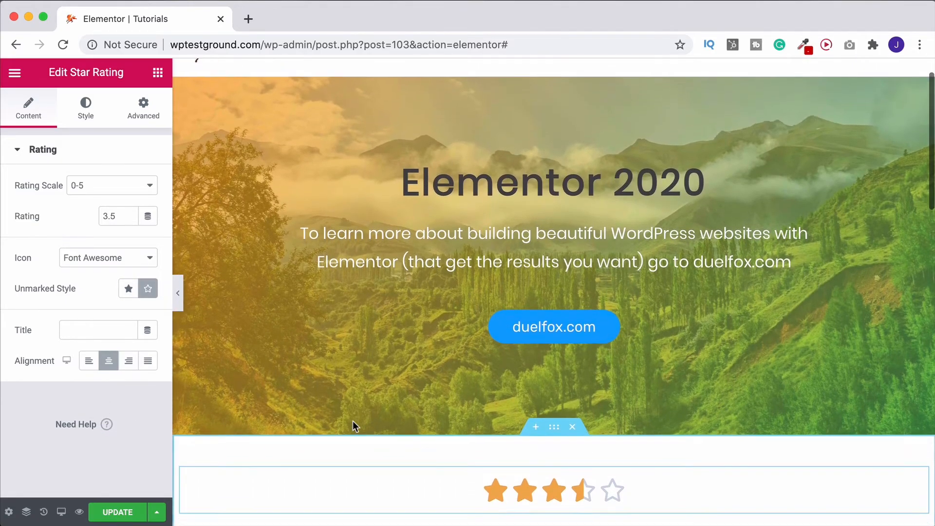
click(111, 185)
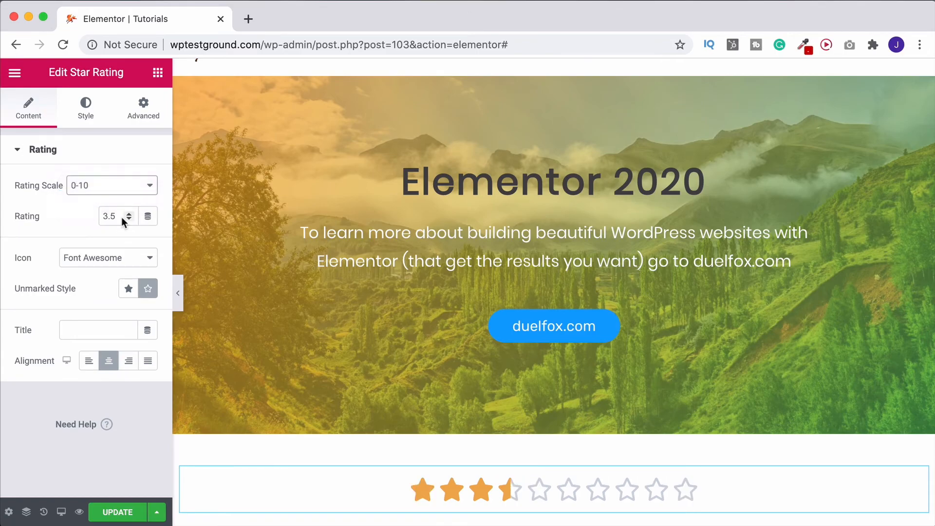
click(129, 212)
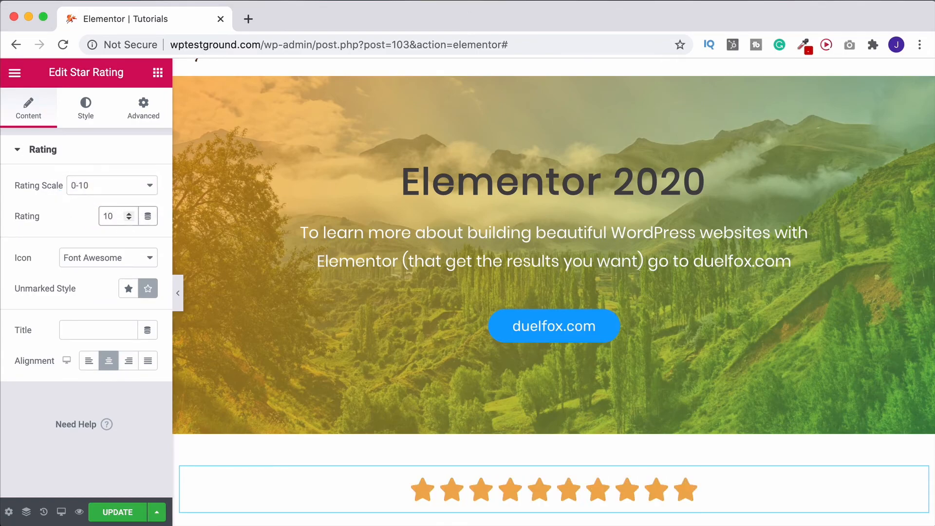
click(110, 216)
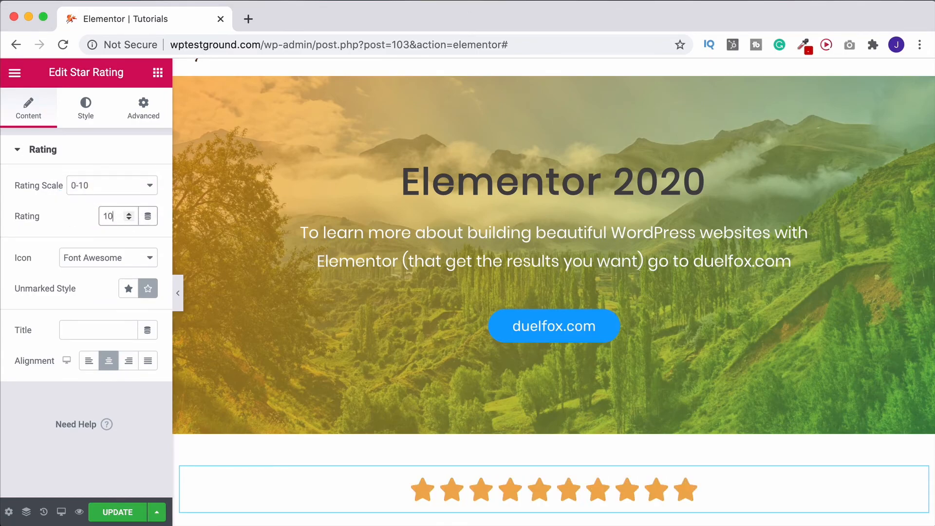